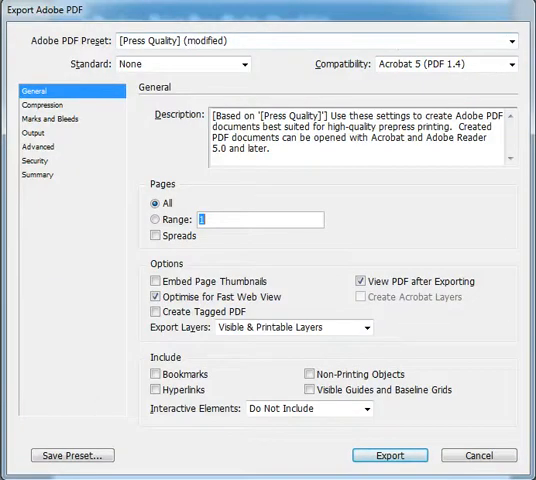
Apply the plain [Press Quality] preset to the PDF export.
{"action": "left_click", "coordinate": [512, 40]}
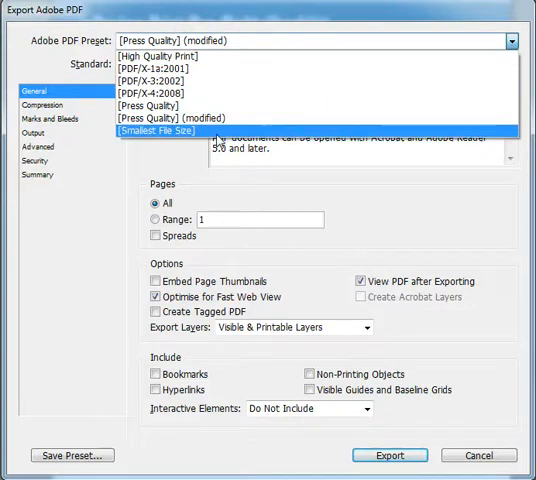
{"action": "left_click", "coordinate": [178, 116]}
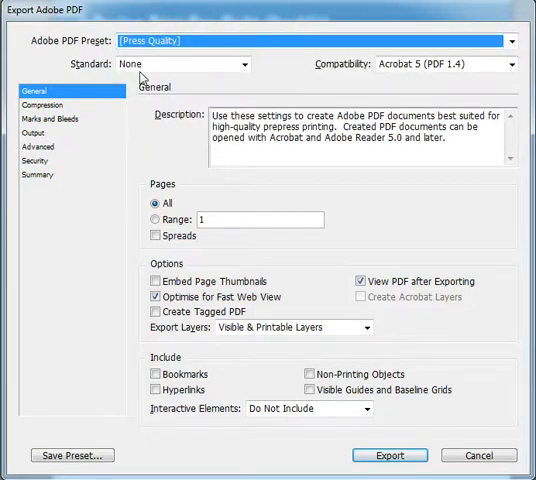
{"action": "mouse_move", "coordinate": [304, 204]}
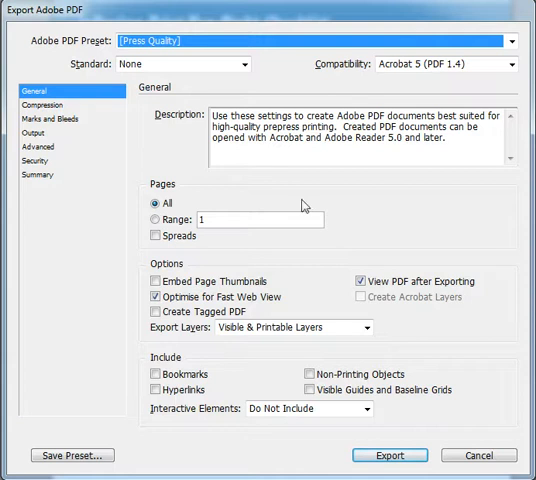
{"action": "mouse_move", "coordinate": [258, 322]}
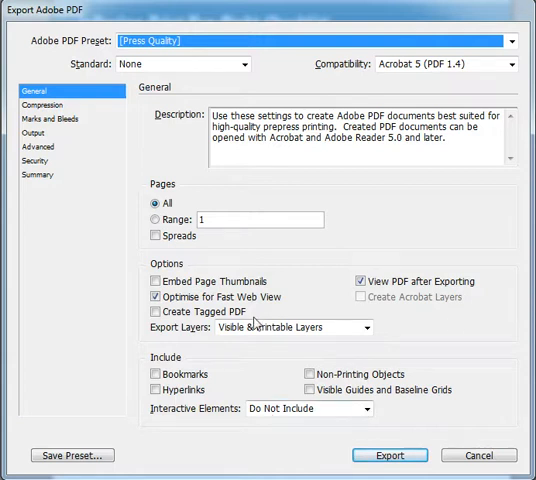
Show the Compression pane with Press Quality's downsampling and JPEG values.
{"action": "left_click", "coordinate": [44, 104]}
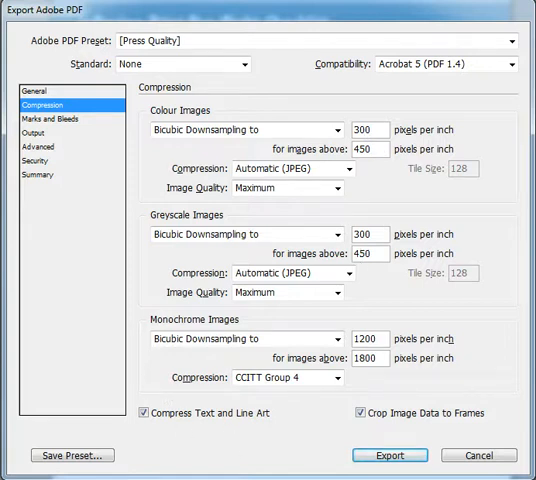
Enable crop marks and the document's 3 mm bleed under Marks and Bleeds.
{"action": "left_click", "coordinate": [56, 118]}
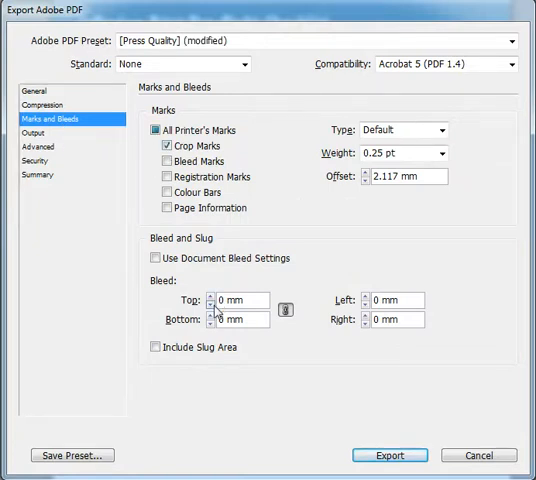
{"action": "mouse_move", "coordinate": [190, 280]}
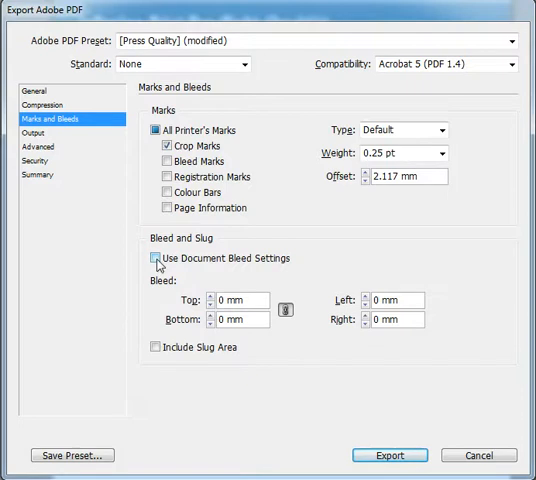
{"action": "left_click", "coordinate": [156, 258]}
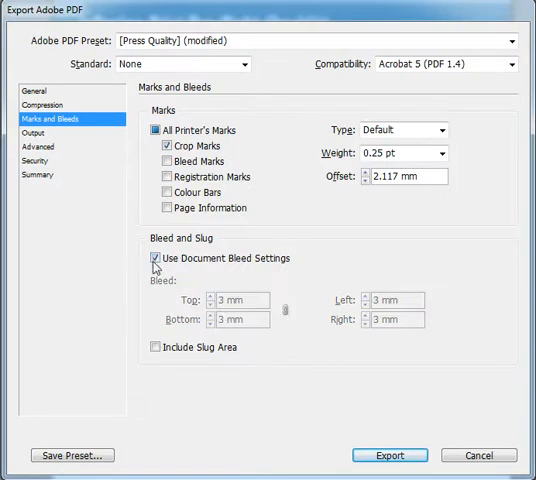
{"action": "left_click", "coordinate": [156, 258]}
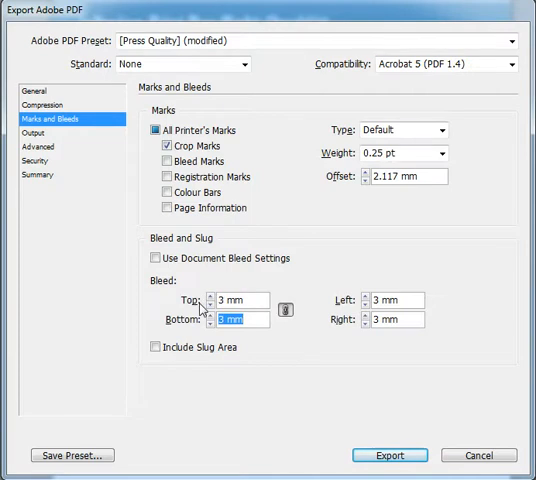
{"action": "left_click", "coordinate": [156, 256]}
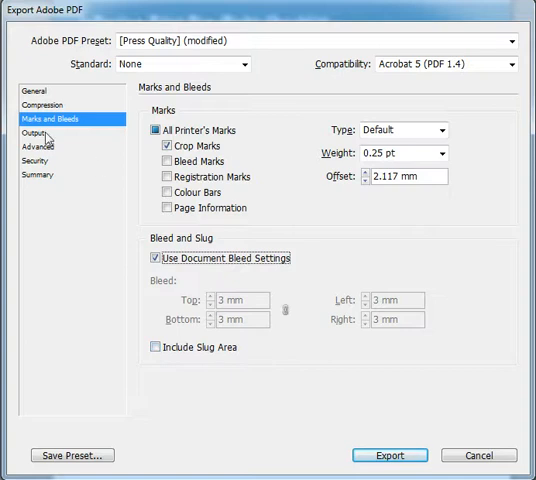
{"action": "left_click", "coordinate": [36, 132]}
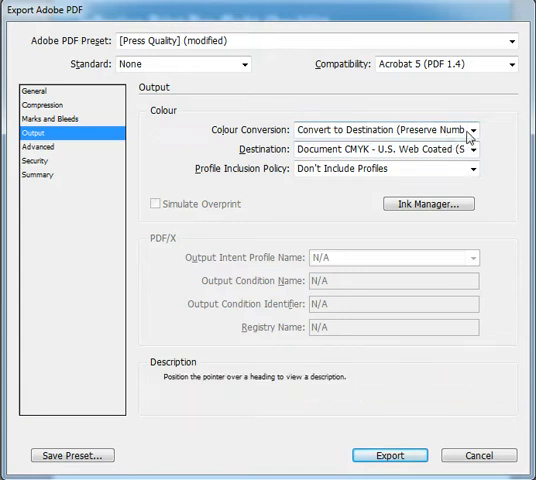
Set Colour Conversion to Convert to Destination (Preserve Numbers) with Document CMYK destination.
{"action": "left_click", "coordinate": [470, 132]}
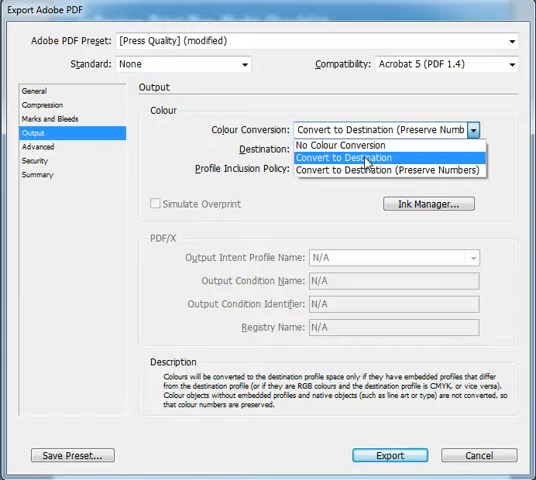
{"action": "left_click", "coordinate": [474, 158]}
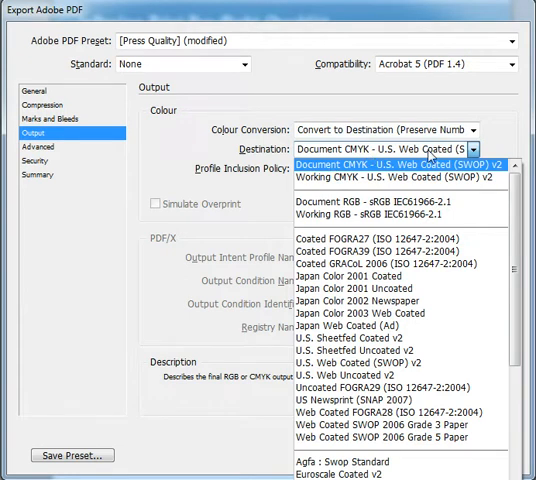
{"action": "left_click", "coordinate": [394, 156]}
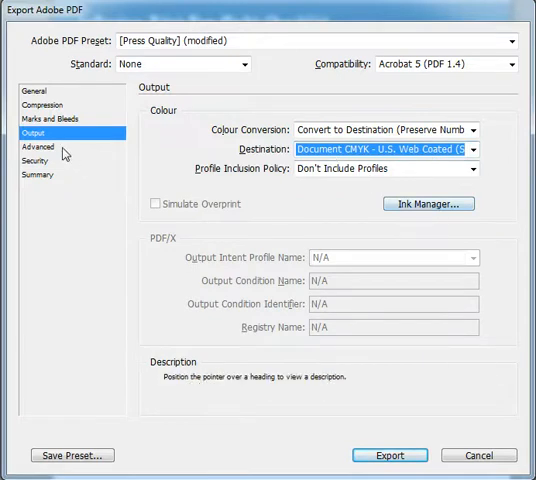
Review the Advanced and Security panes, ending on the export settings Summary.
{"action": "left_click", "coordinate": [32, 146]}
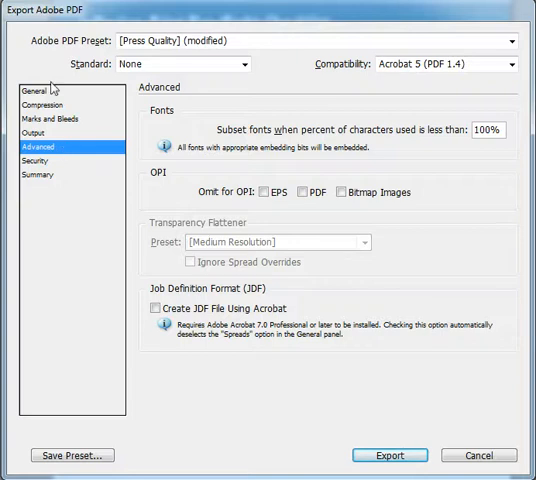
{"action": "mouse_move", "coordinate": [62, 122]}
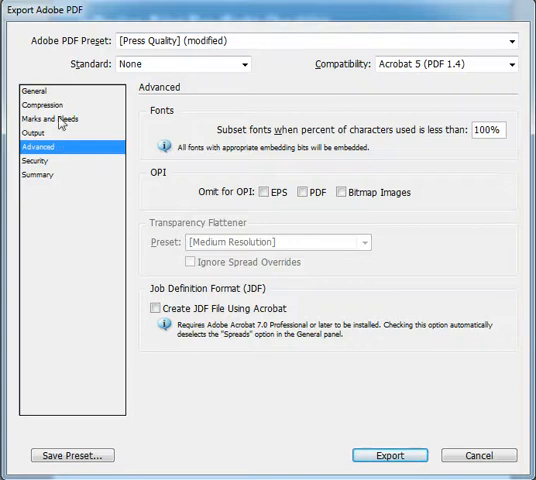
{"action": "mouse_move", "coordinate": [192, 300]}
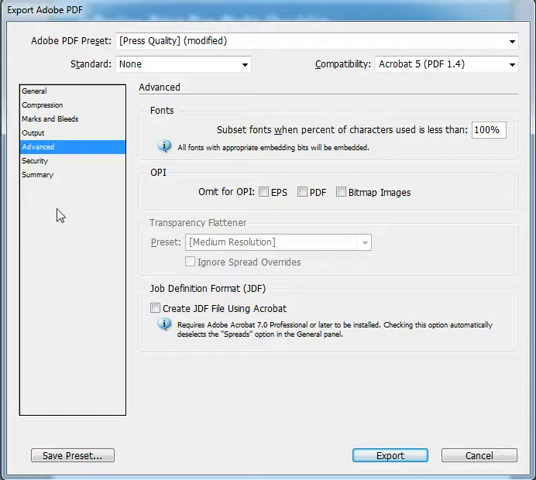
{"action": "left_click", "coordinate": [32, 160]}
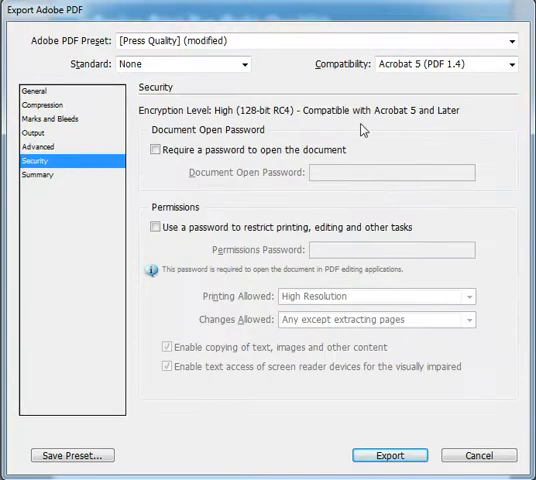
{"action": "mouse_move", "coordinate": [230, 320]}
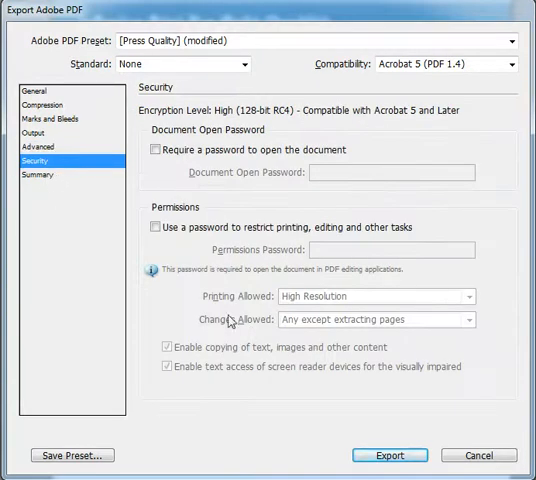
{"action": "left_click", "coordinate": [40, 176]}
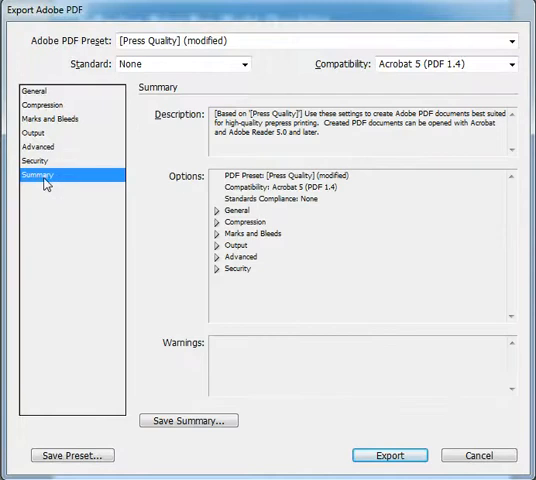
{"action": "mouse_move", "coordinate": [144, 378]}
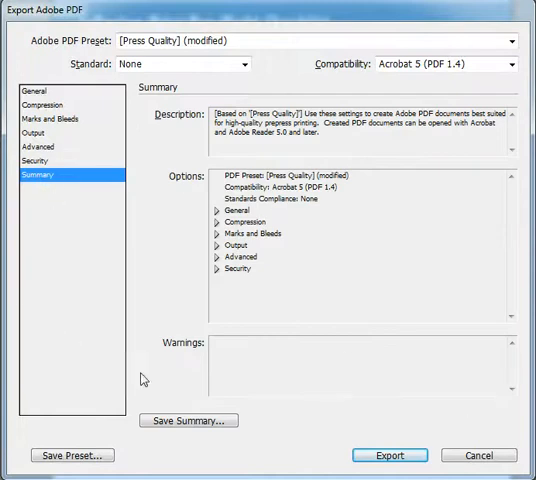